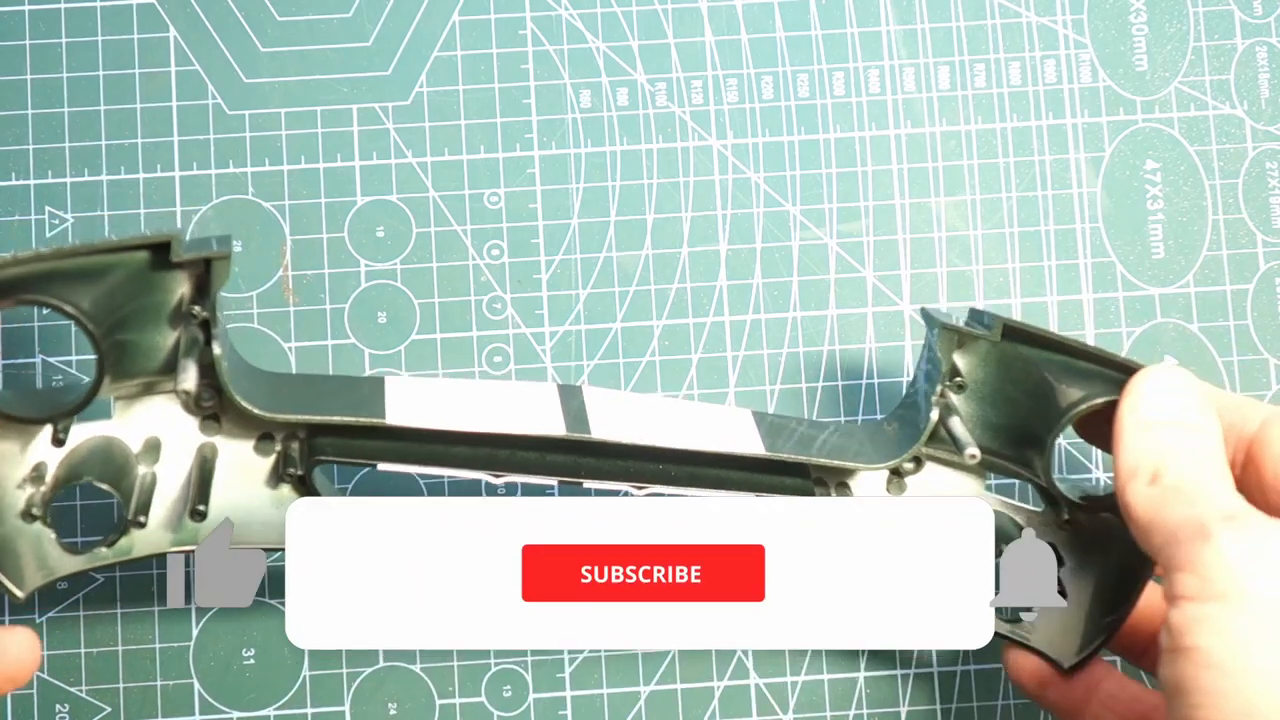
left_click(642, 573)
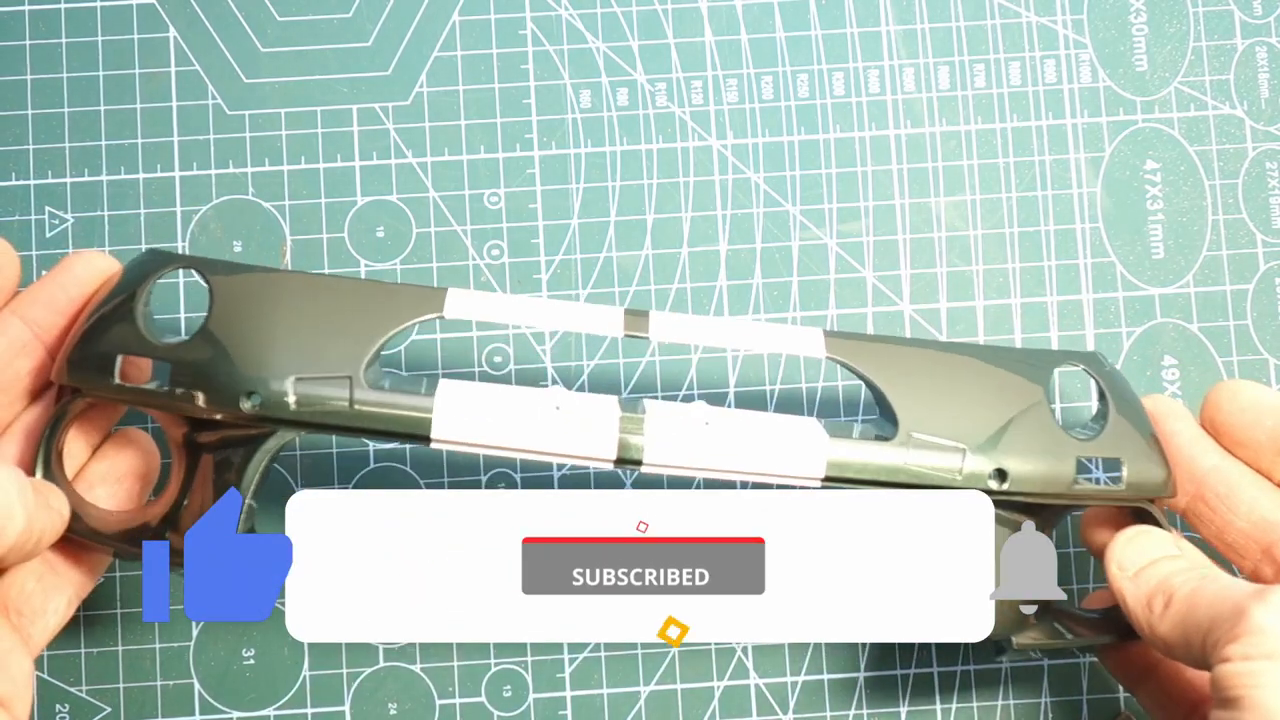